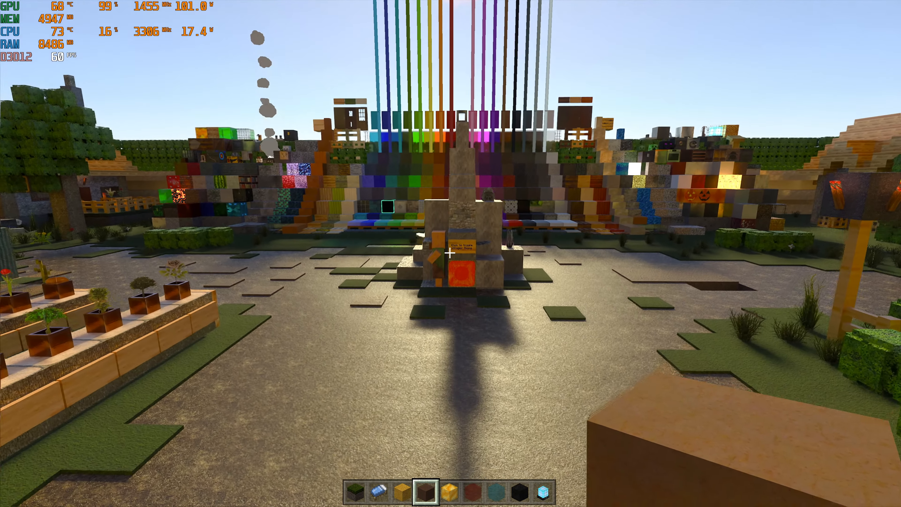
{"action": "mouse_move", "coordinate": [451, 252]}
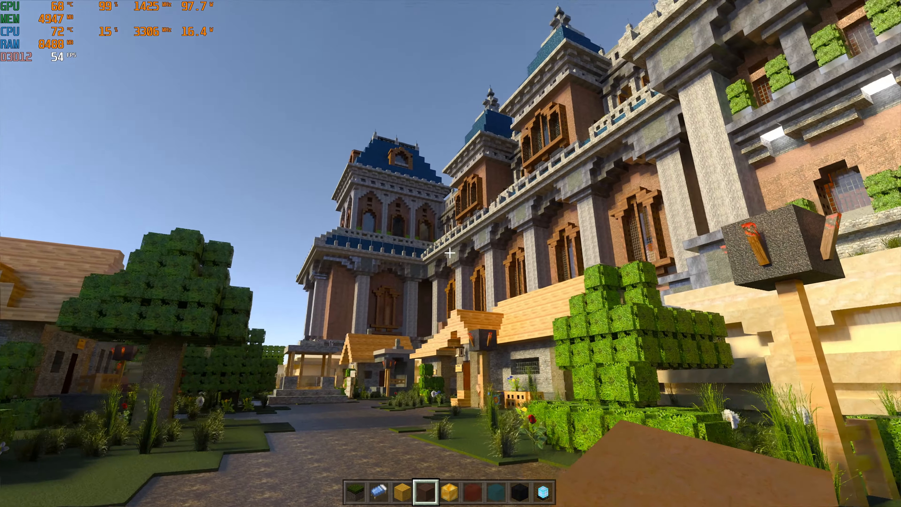
{"action": "mouse_move", "coordinate": [451, 254]}
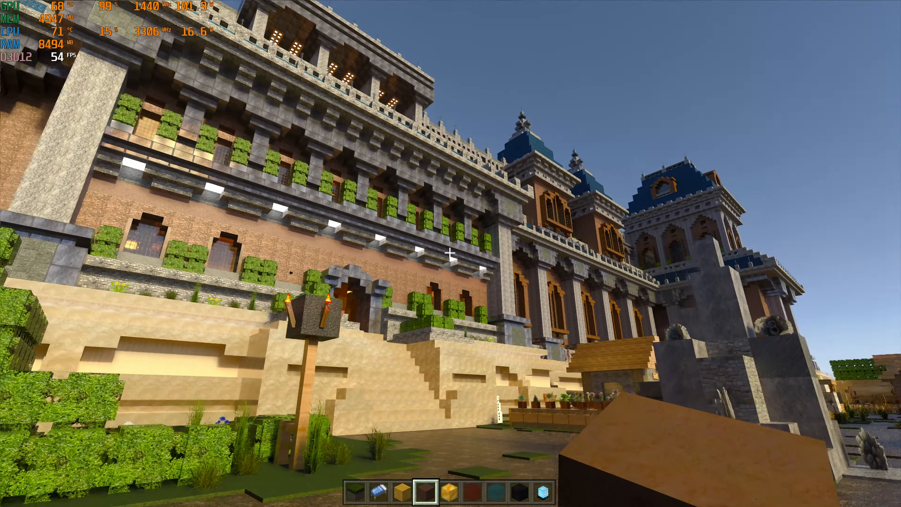
{"action": "mouse_move", "coordinate": [450, 253]}
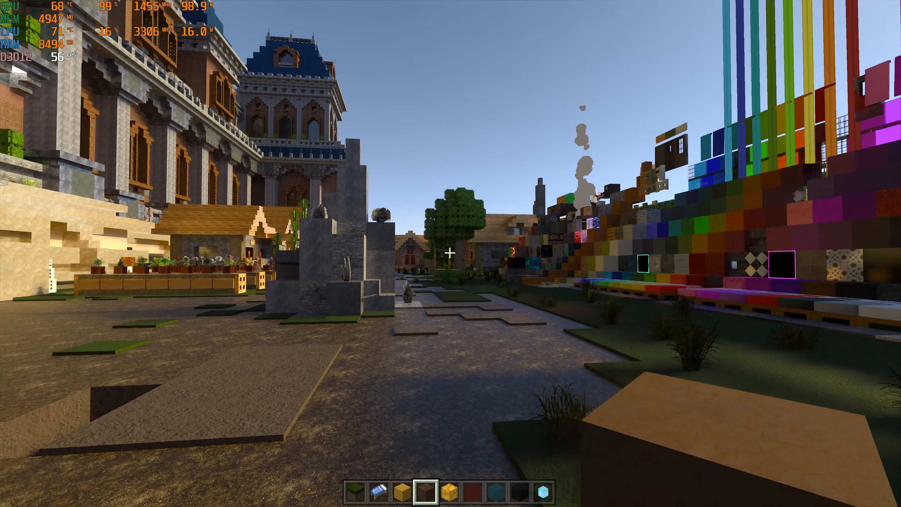
{"action": "mouse_move", "coordinate": [450, 254]}
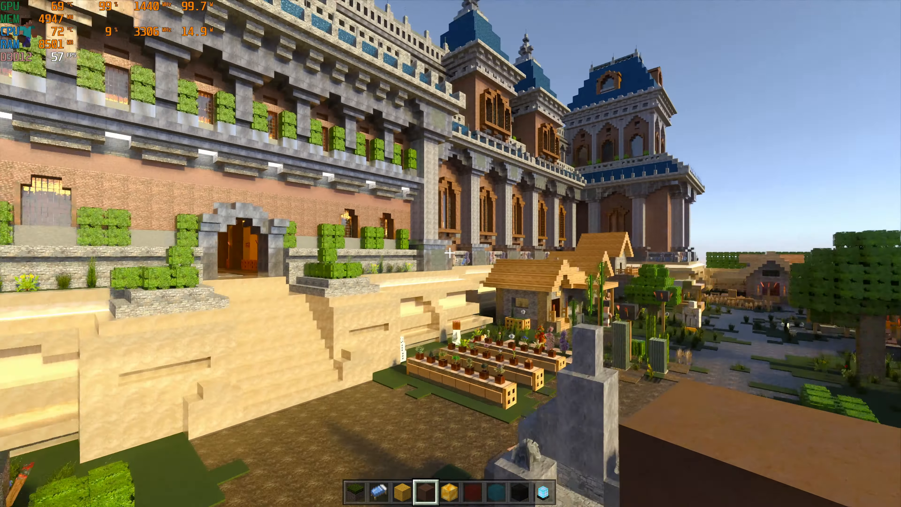
{"action": "mouse_move", "coordinate": [450, 254]}
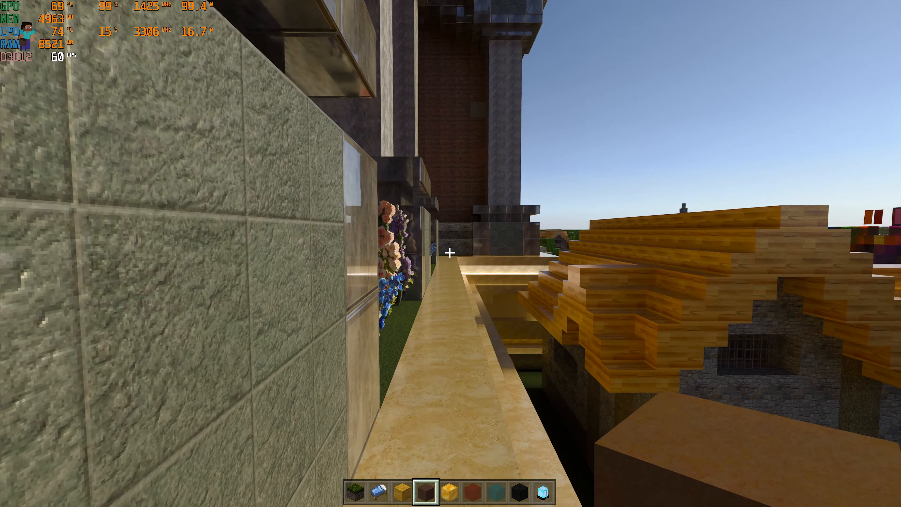
{"action": "mouse_move", "coordinate": [450, 253]}
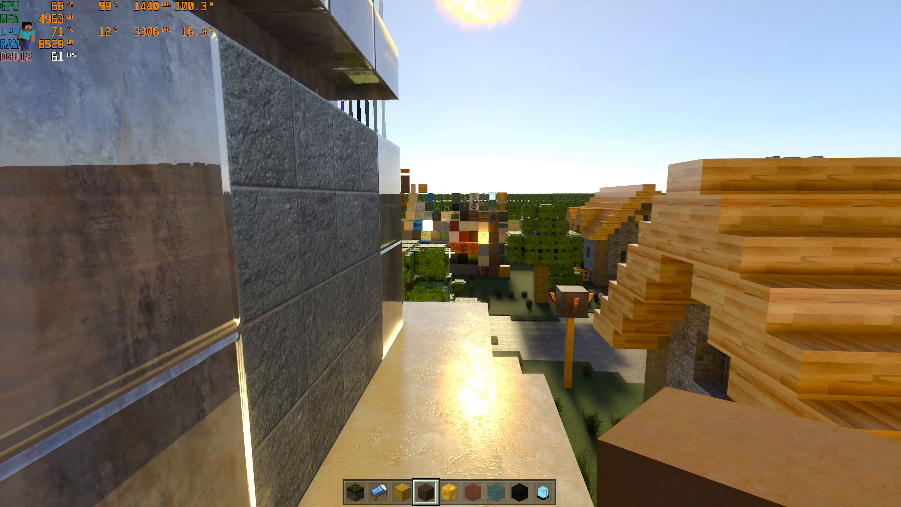
{"action": "mouse_move", "coordinate": [451, 254]}
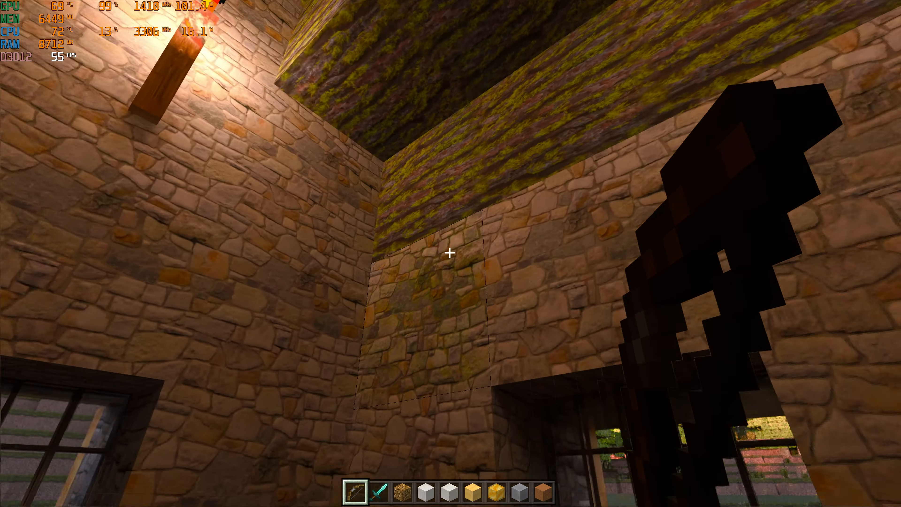
{"action": "mouse_move", "coordinate": [450, 253]}
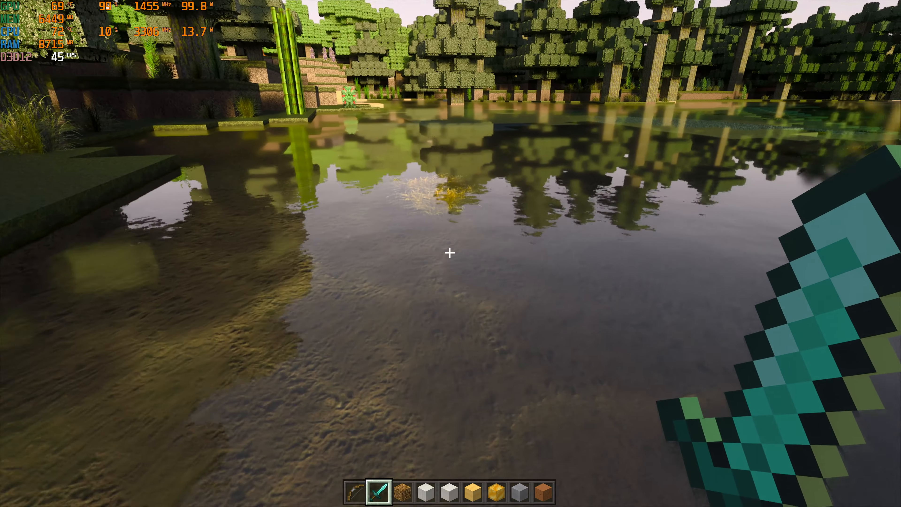
{"action": "mouse_move", "coordinate": [450, 253]}
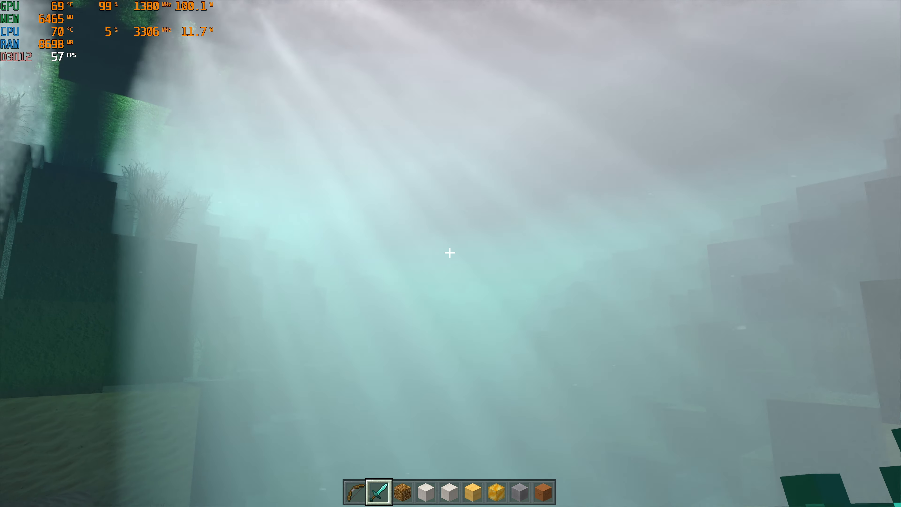
{"action": "mouse_move", "coordinate": [450, 253]}
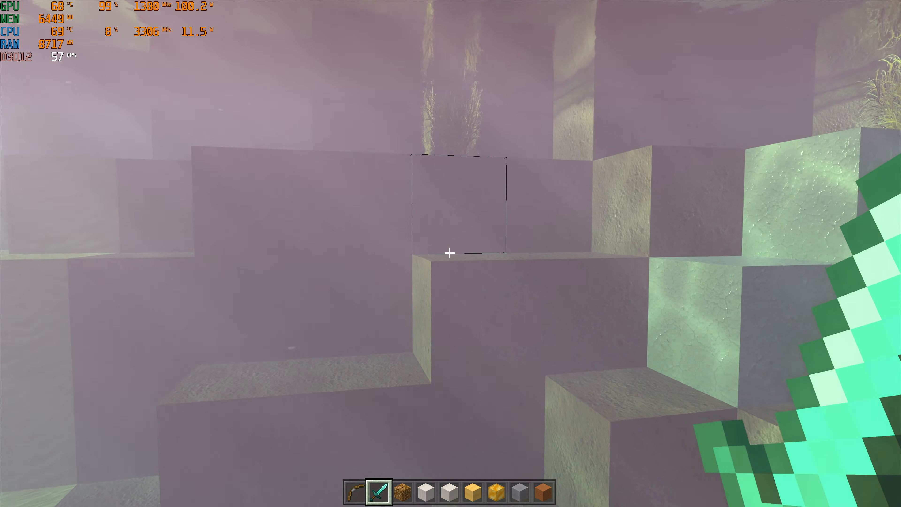
{"action": "mouse_move", "coordinate": [450, 251]}
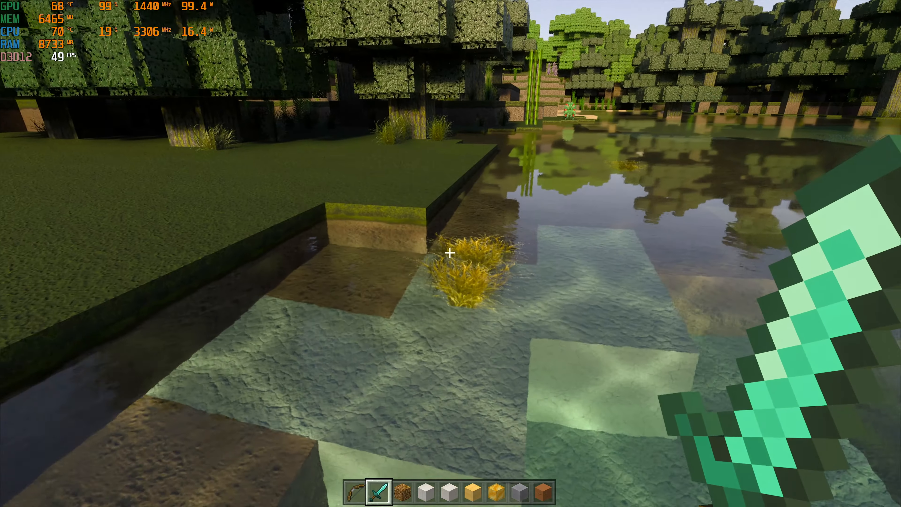